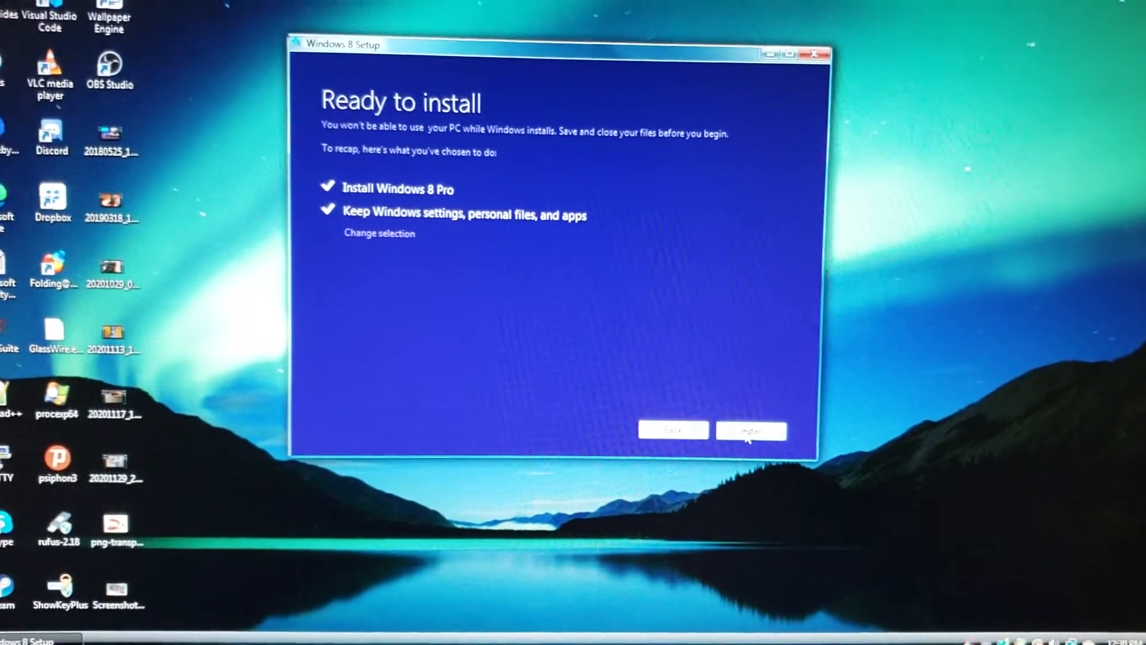
Start the Windows 8 Pro upgrade from the Ready to install page
left_click(751, 430)
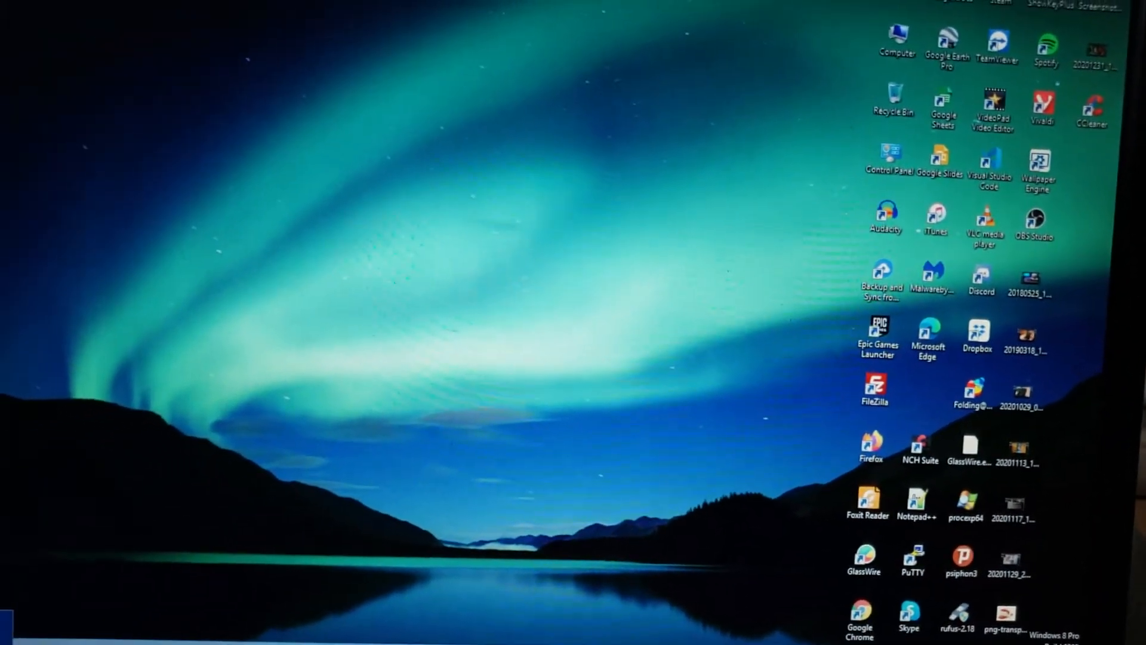
Open Screen resolution from the desktop's right-click menu
right_click(636, 456)
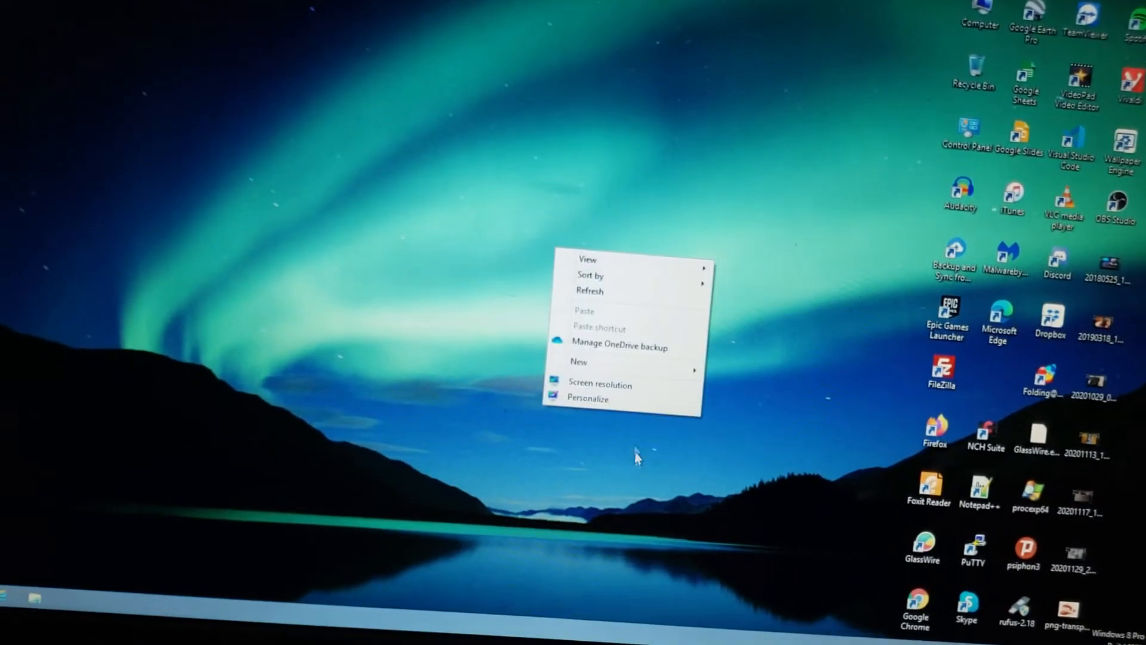
left_click(599, 383)
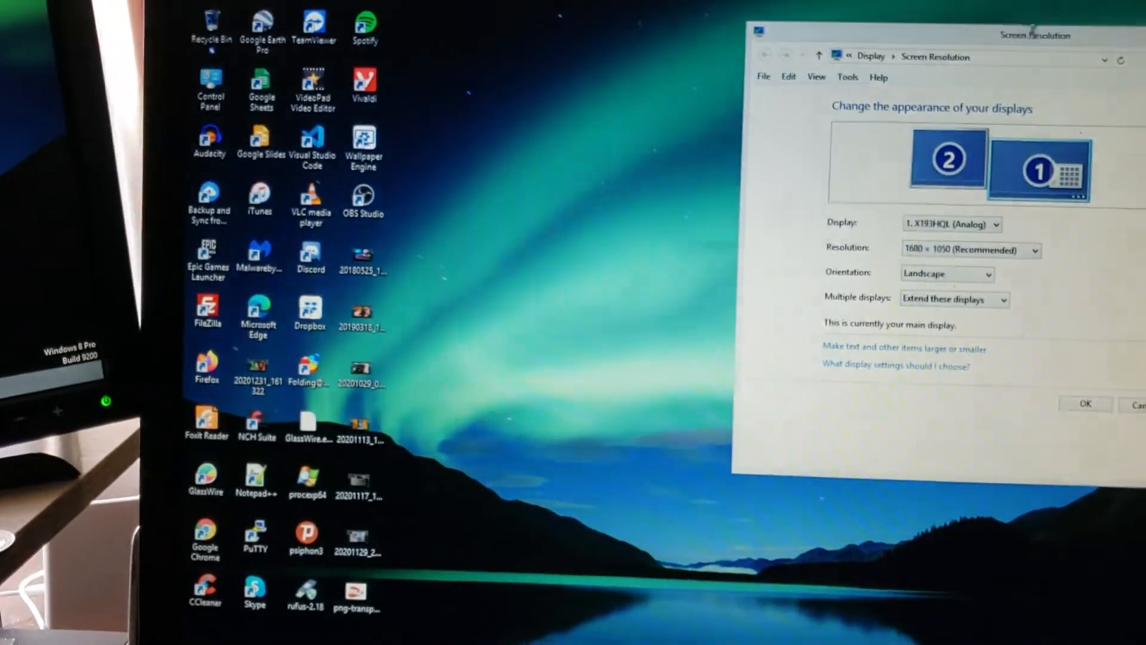
Move the Screen Resolution window aside to uncover the desktop
left_click_drag(1031, 35, 708, 65)
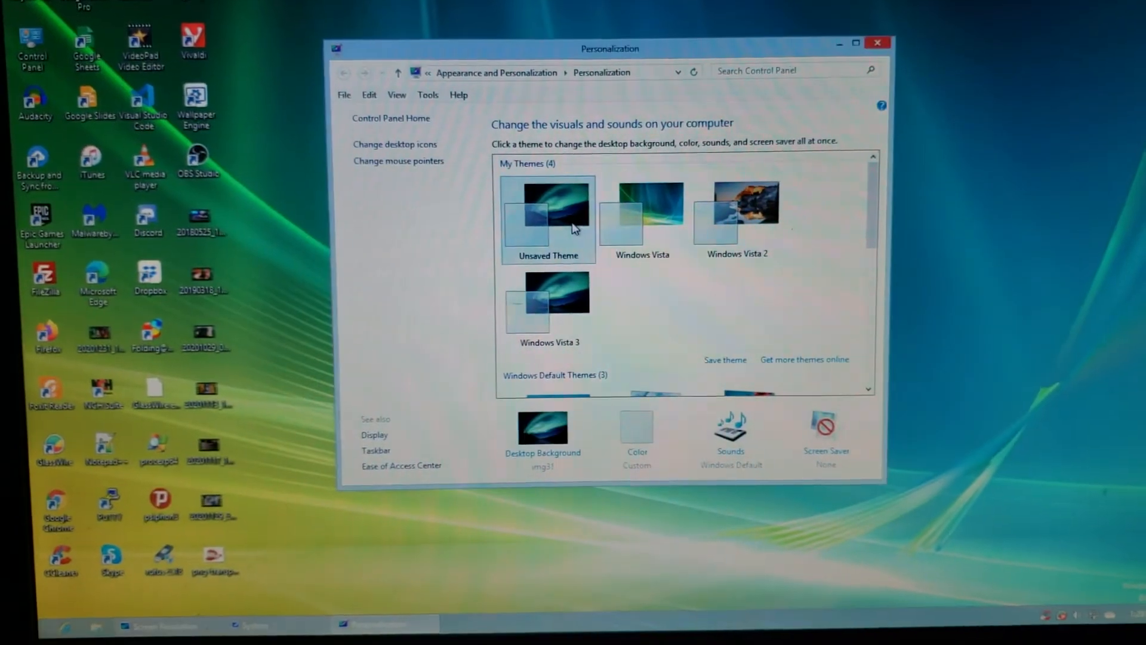
Try the Windows Vista and Vista 2 themes, then restore the Unsaved aurora theme
left_click(641, 212)
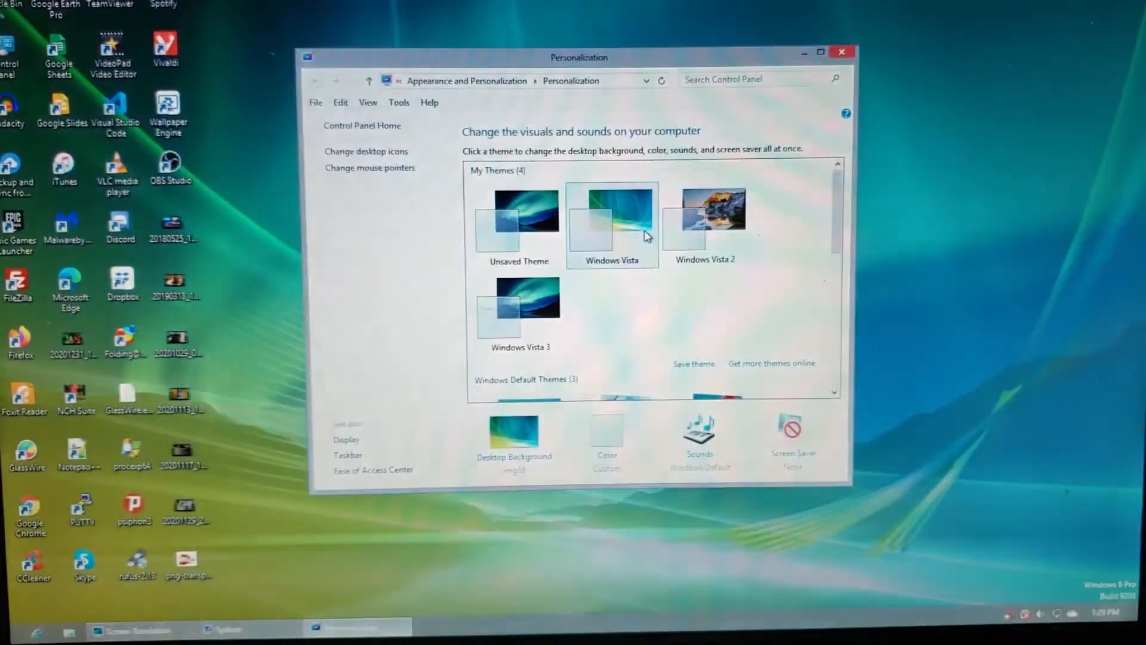
left_click(708, 212)
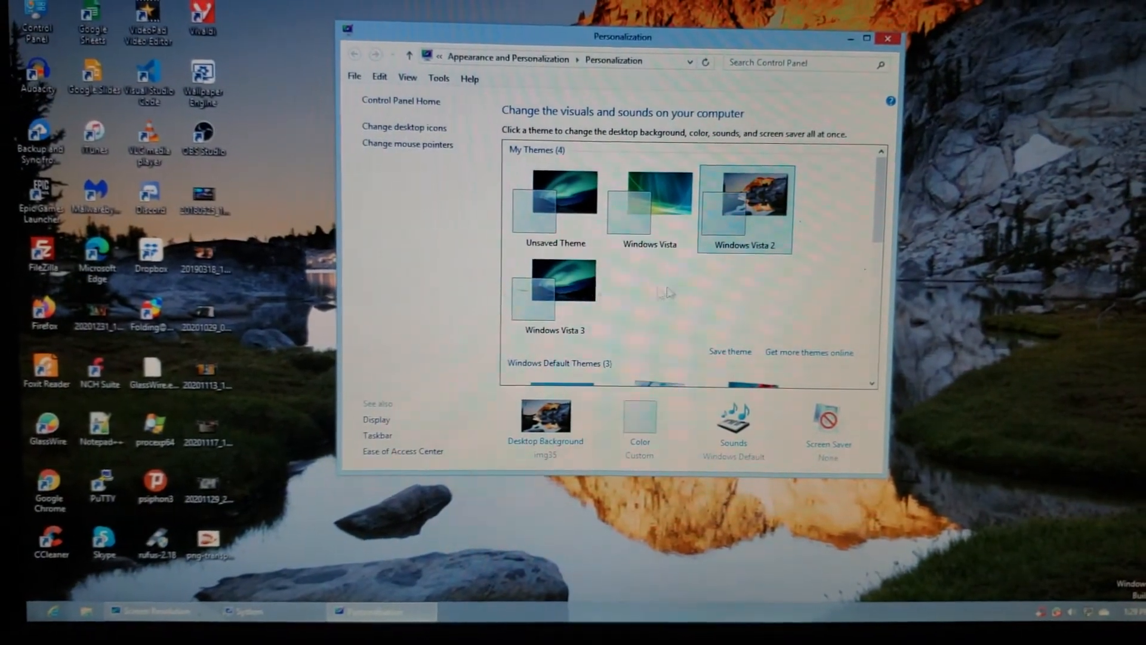
left_click(556, 281)
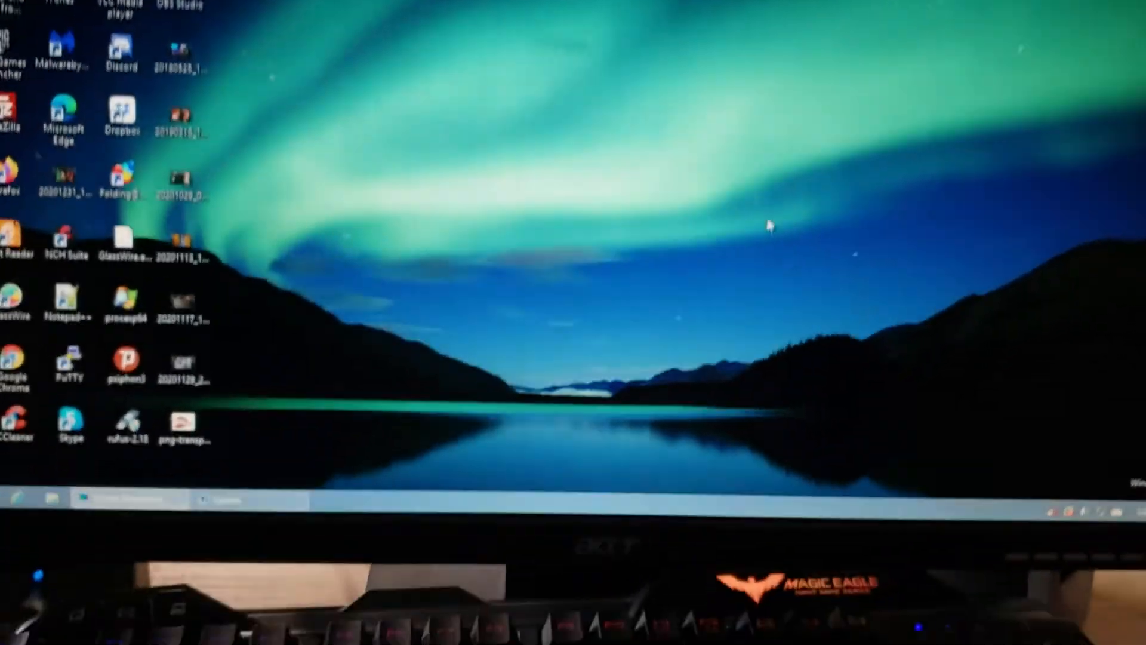
Close Taskbar Properties with OK, dismiss About Windows, and close Screen Resolution
right_click(507, 154)
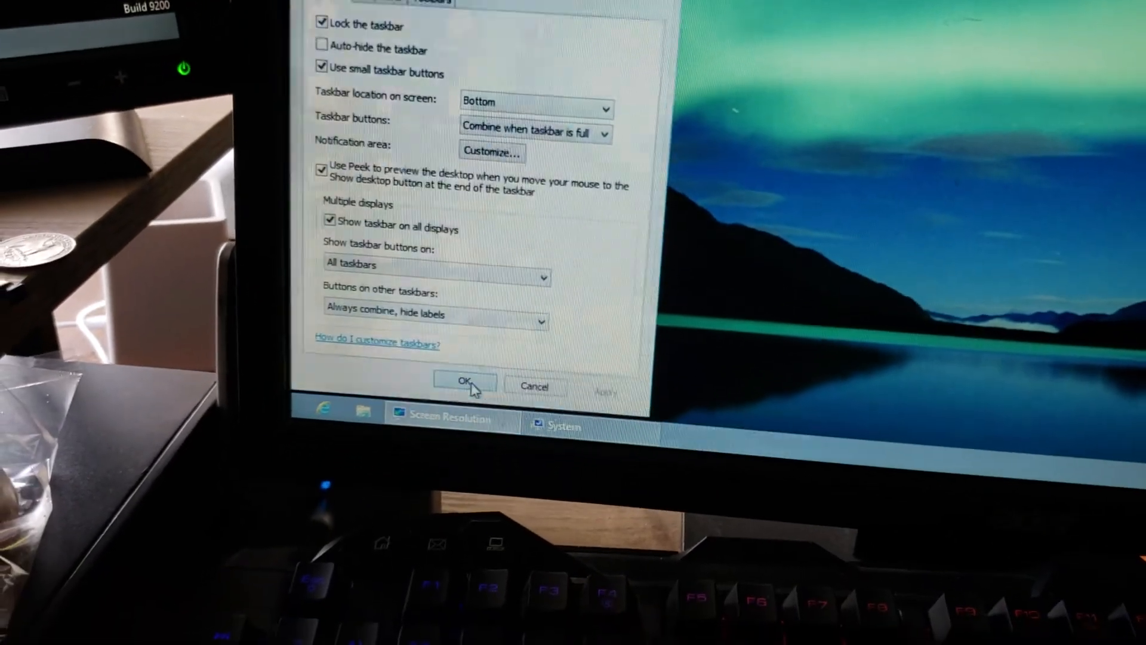
left_click(465, 383)
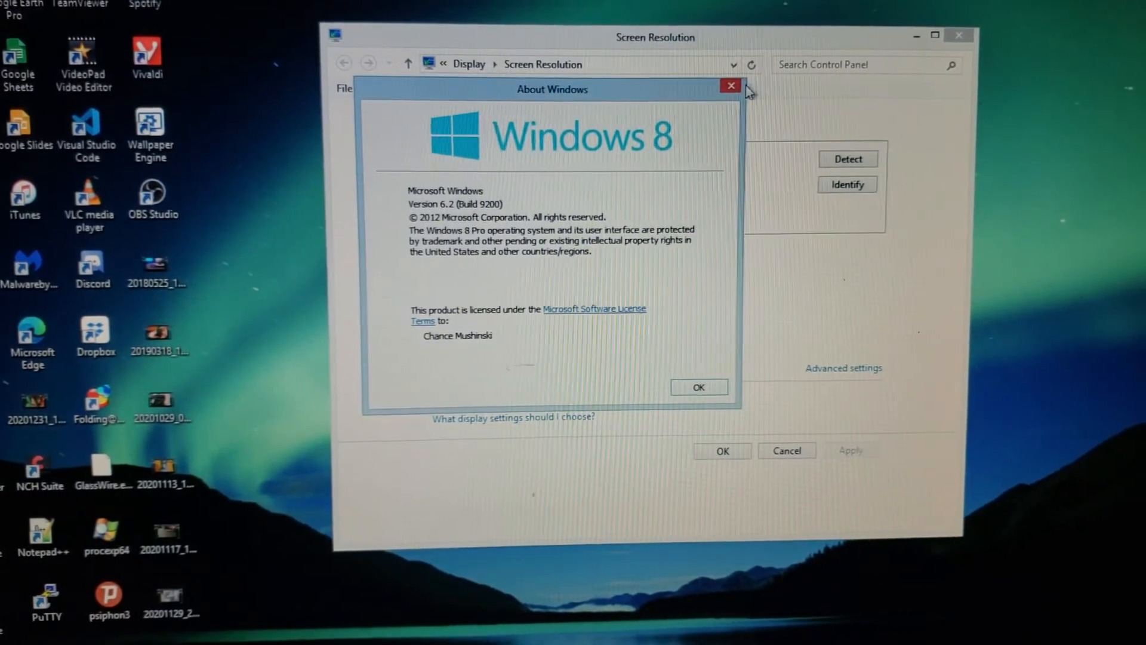
left_click(729, 86)
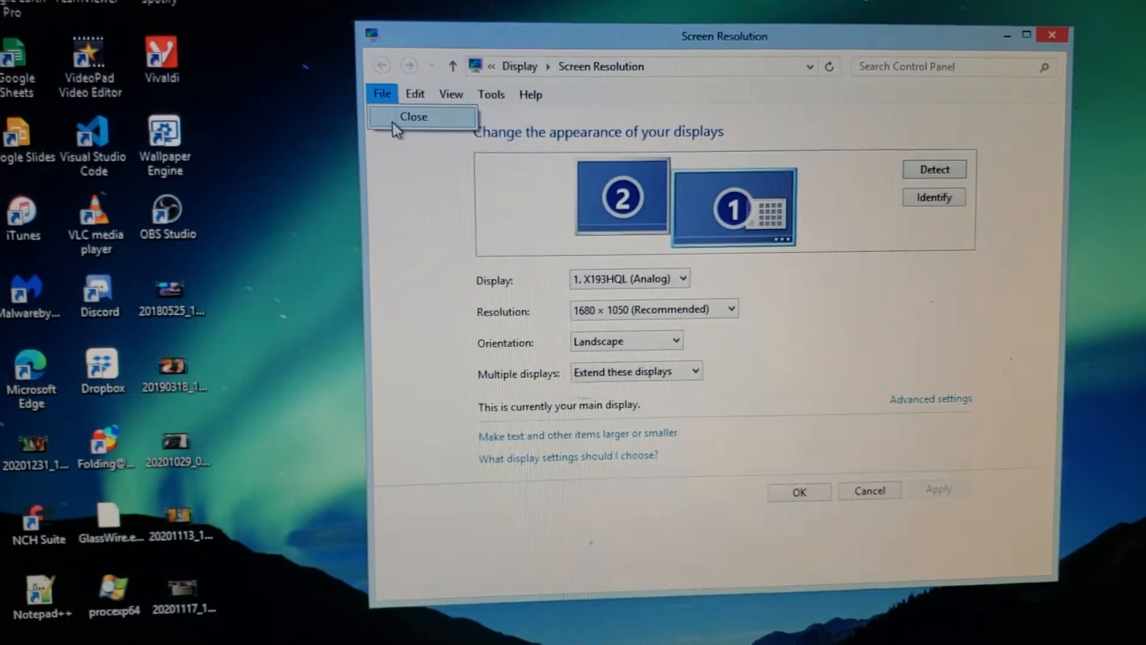
left_click(413, 116)
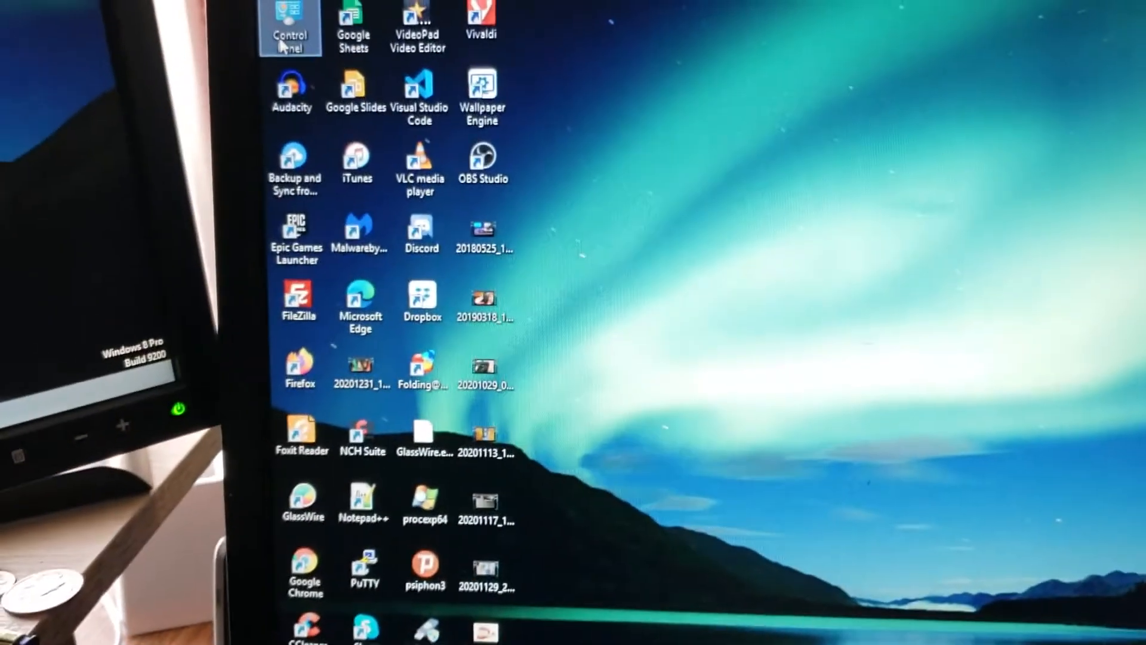
Check for updates in Control Panel's System and Security > Windows Update
double_click(291, 25)
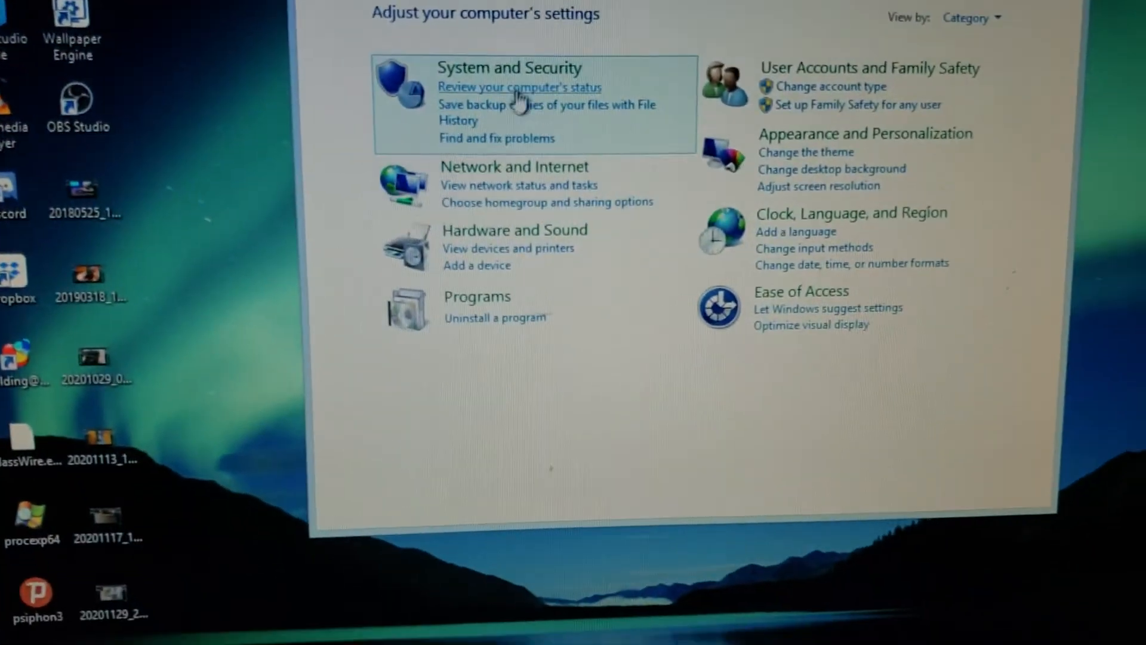
left_click(509, 67)
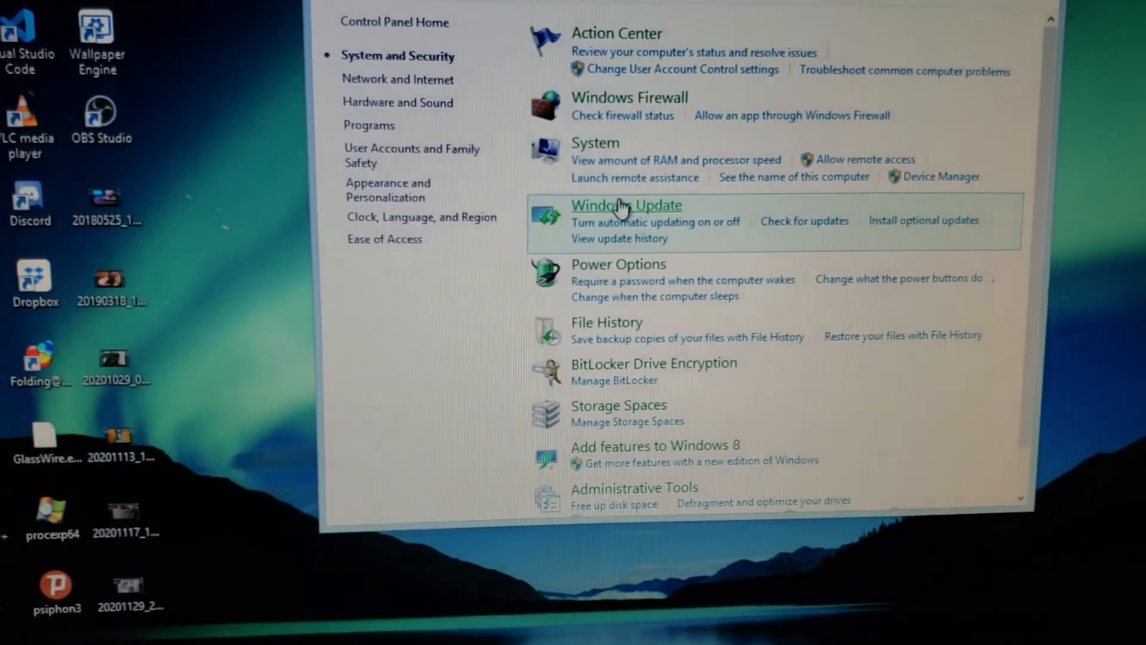
left_click(626, 205)
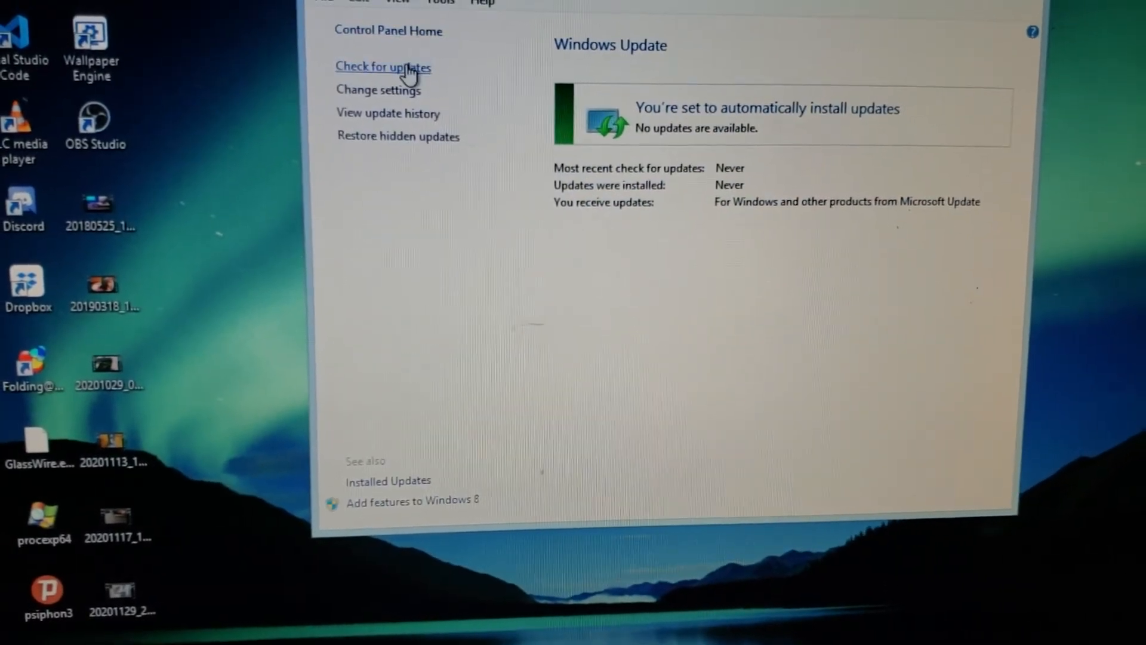
left_click(383, 67)
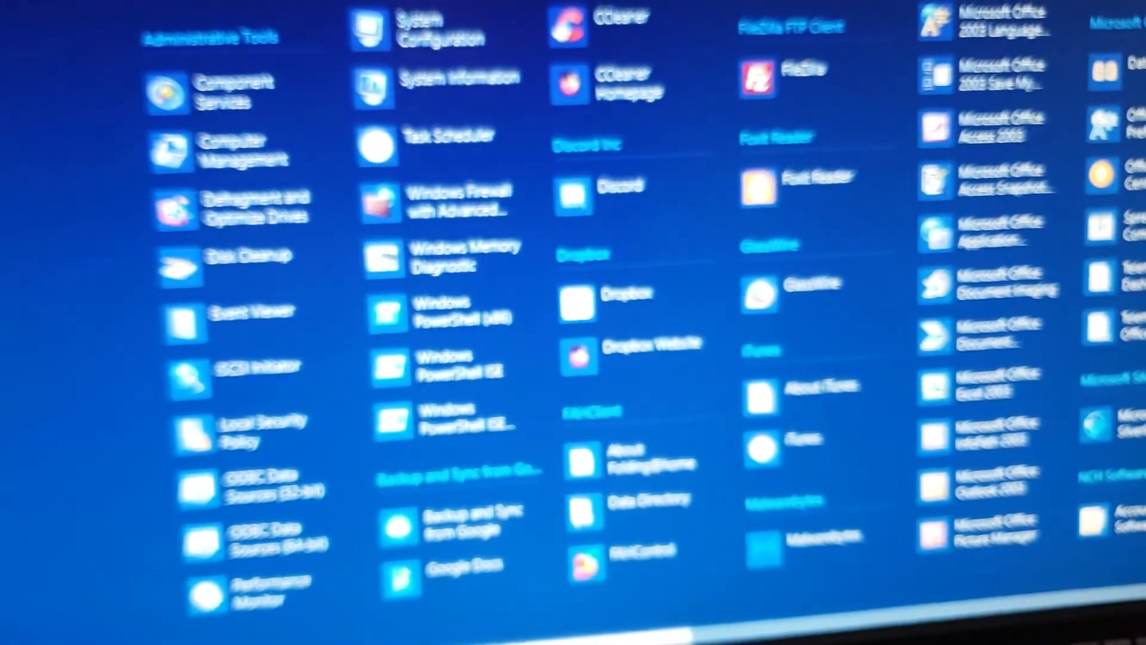
Scroll through the Apps list and the Start screen tiles
scroll("down", 3)
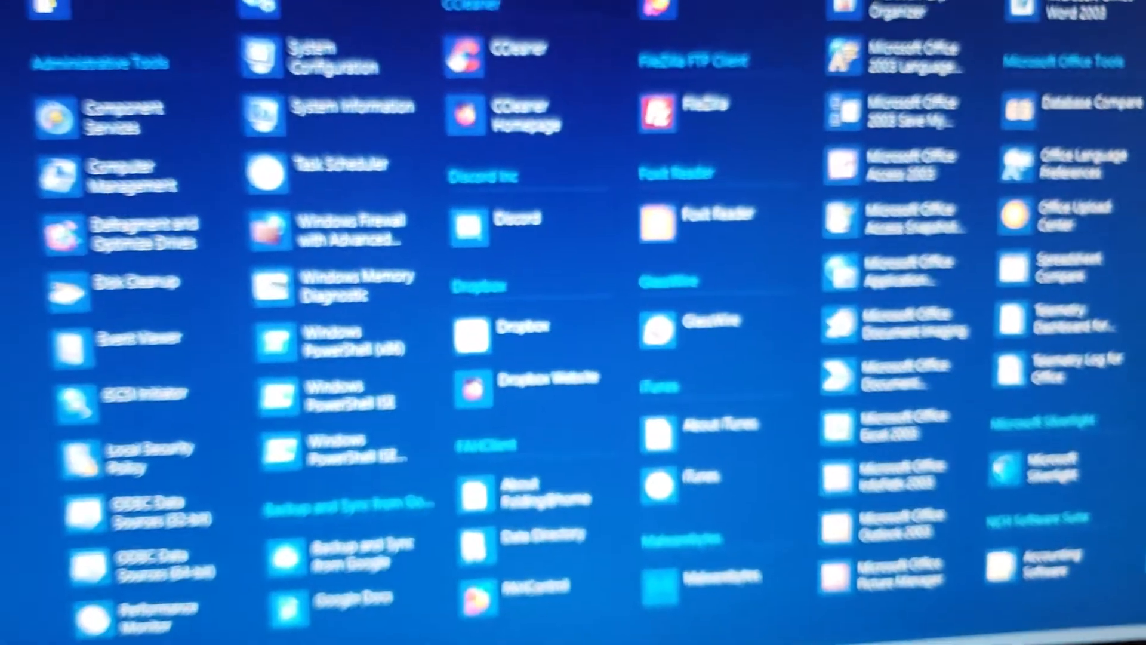
scroll("down", 3)
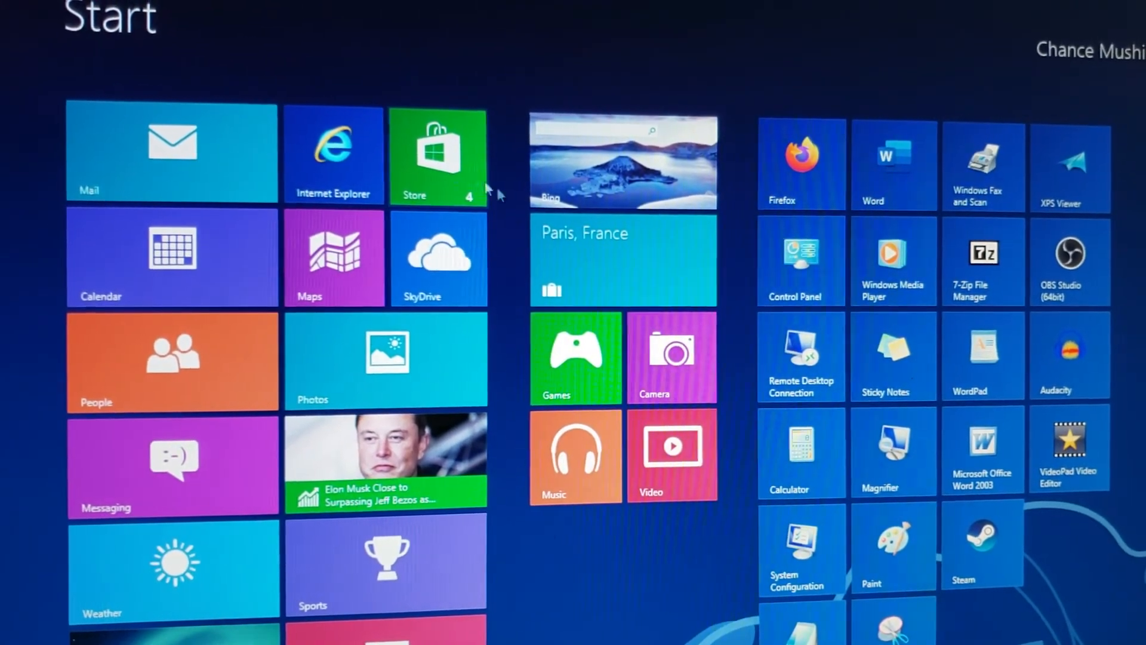
scroll("down", 3)
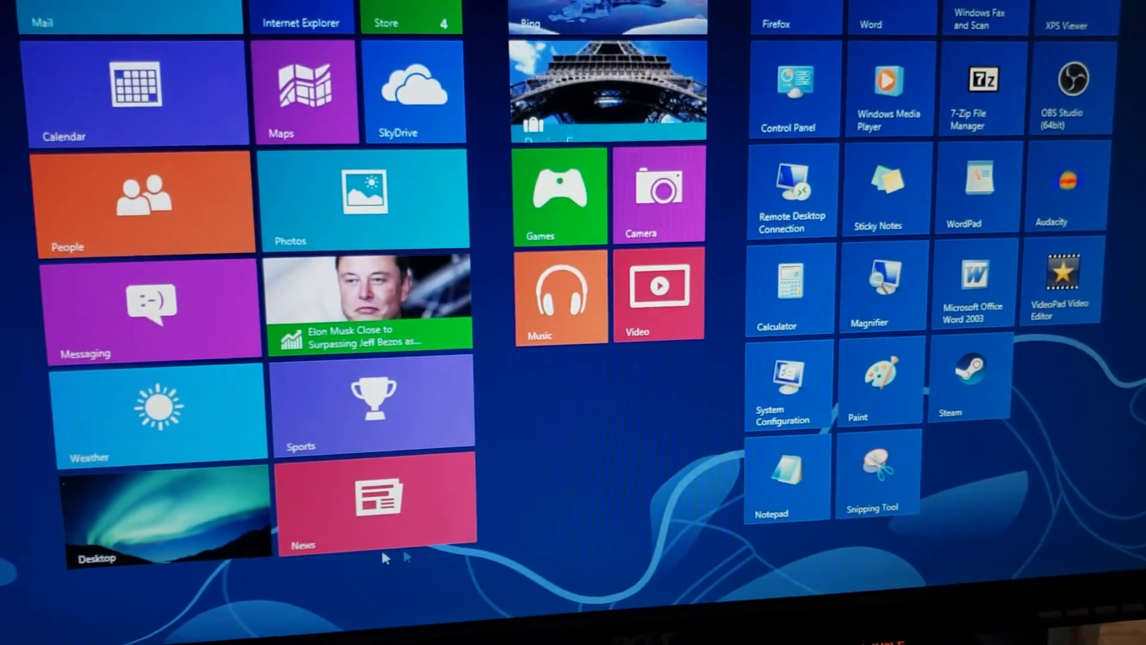